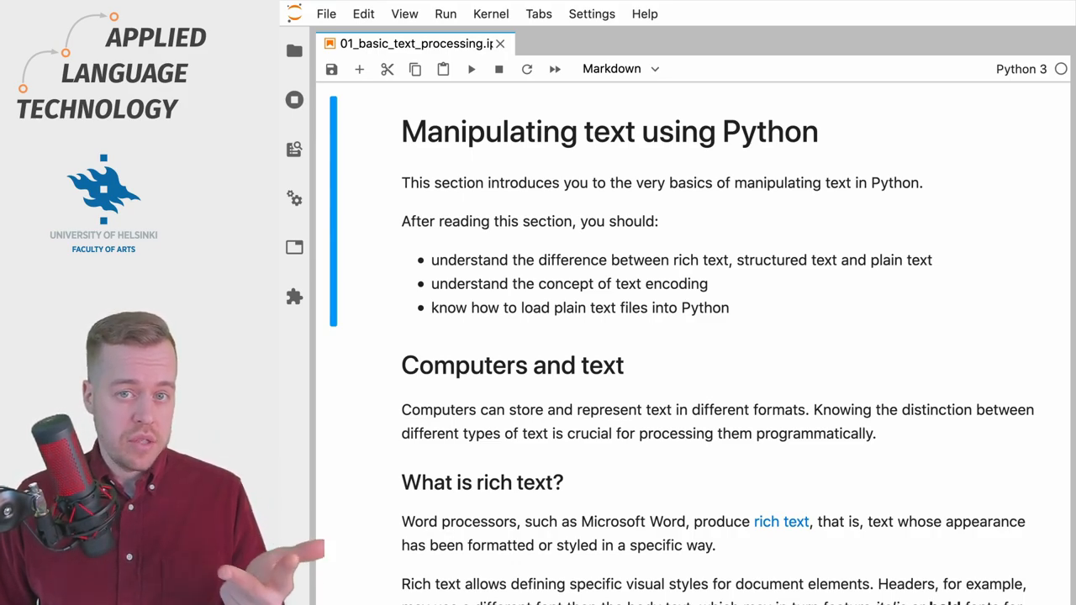
pyautogui.scroll(-3)
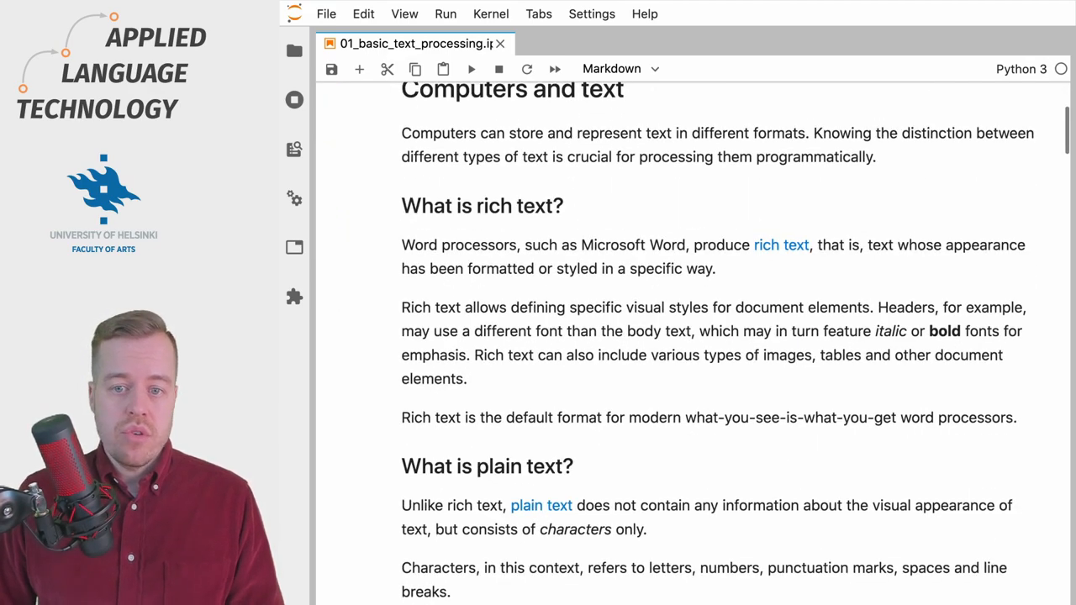
pyautogui.scroll(-3)
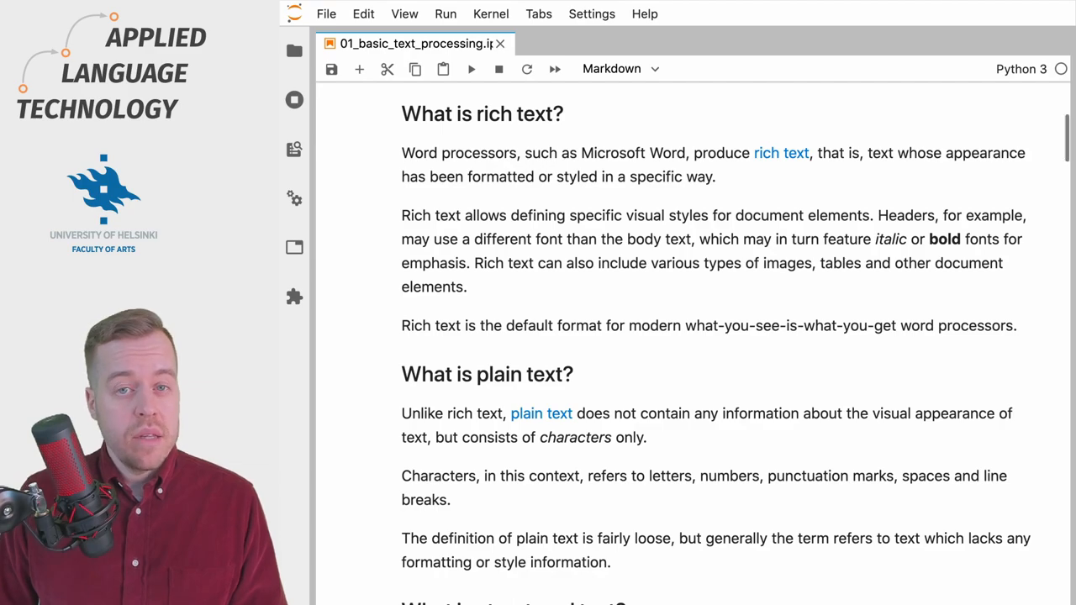
pyautogui.scroll(-3)
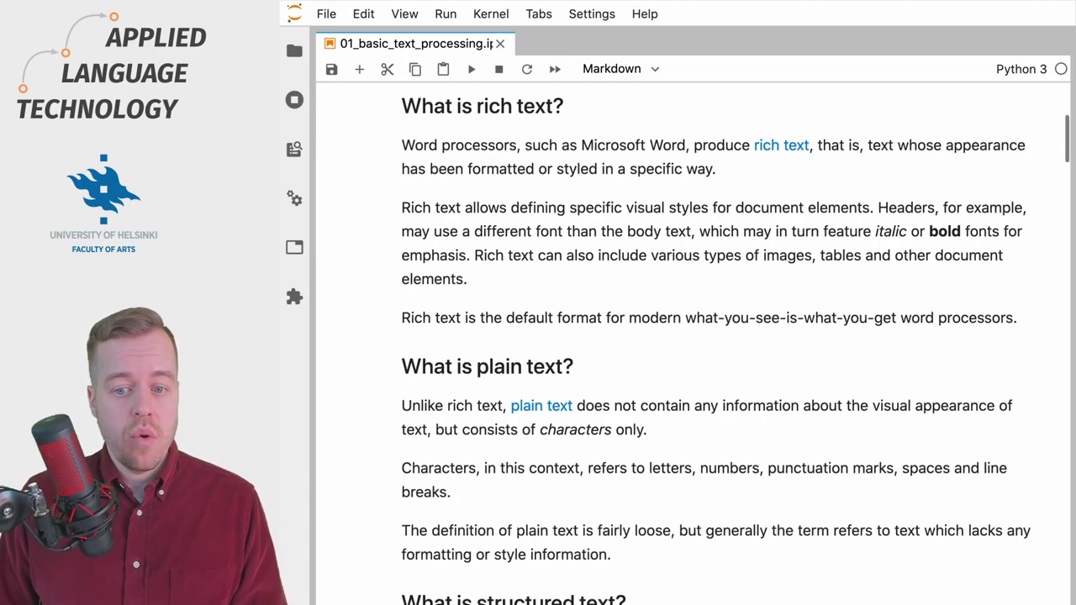
pyautogui.scroll(-3)
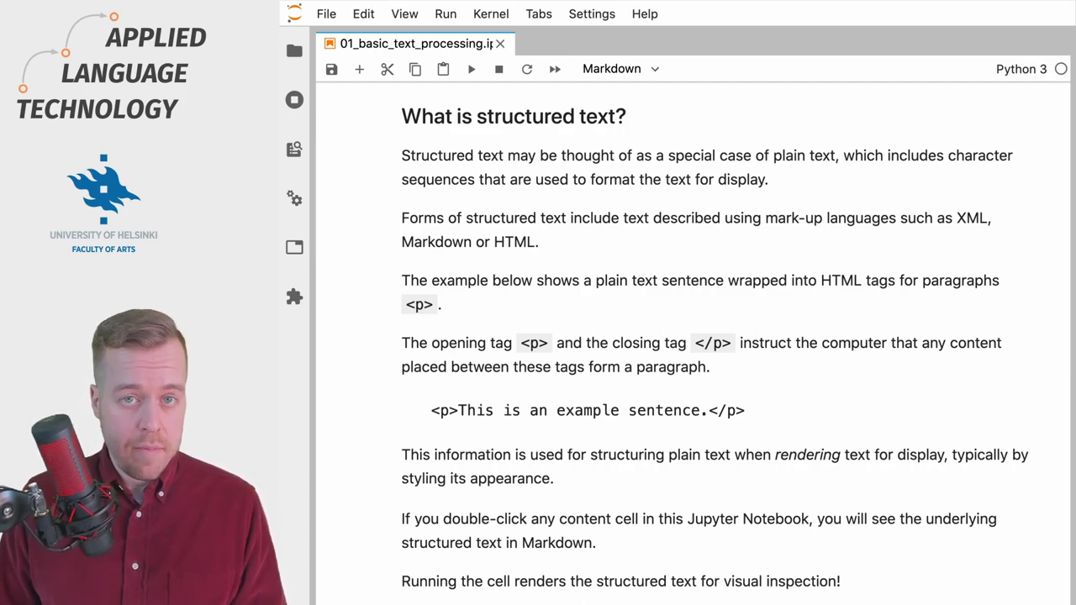
pyautogui.scroll(-3)
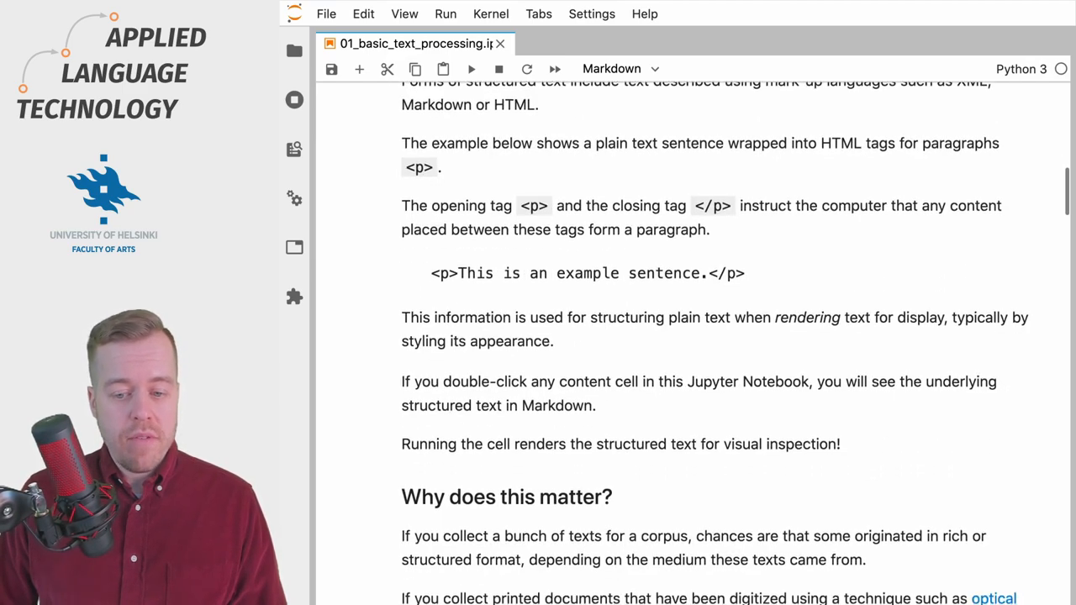
pyautogui.scroll(-3)
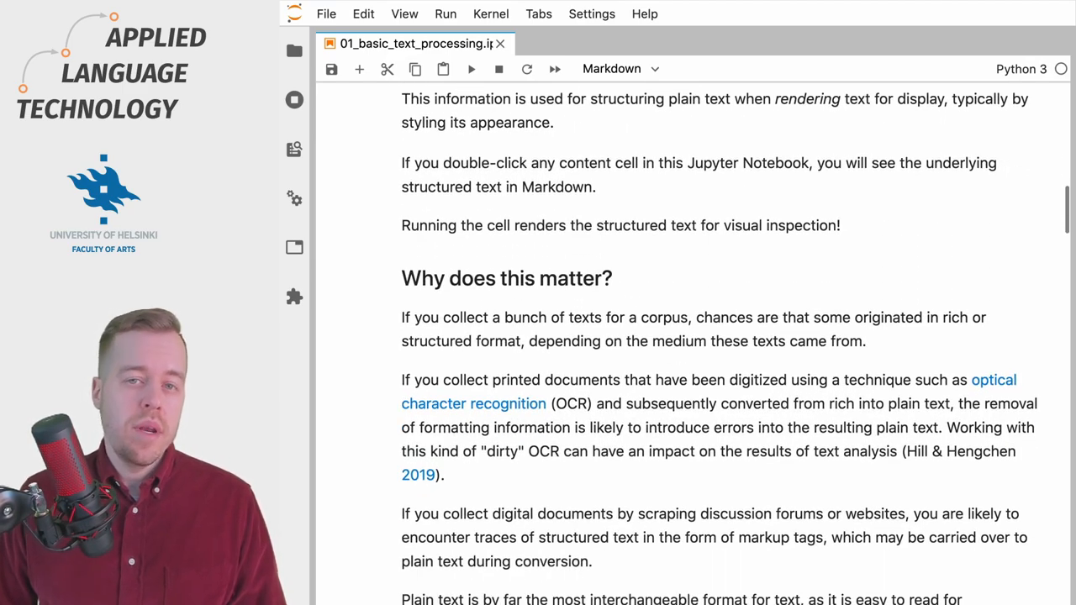
pyautogui.scroll(-3)
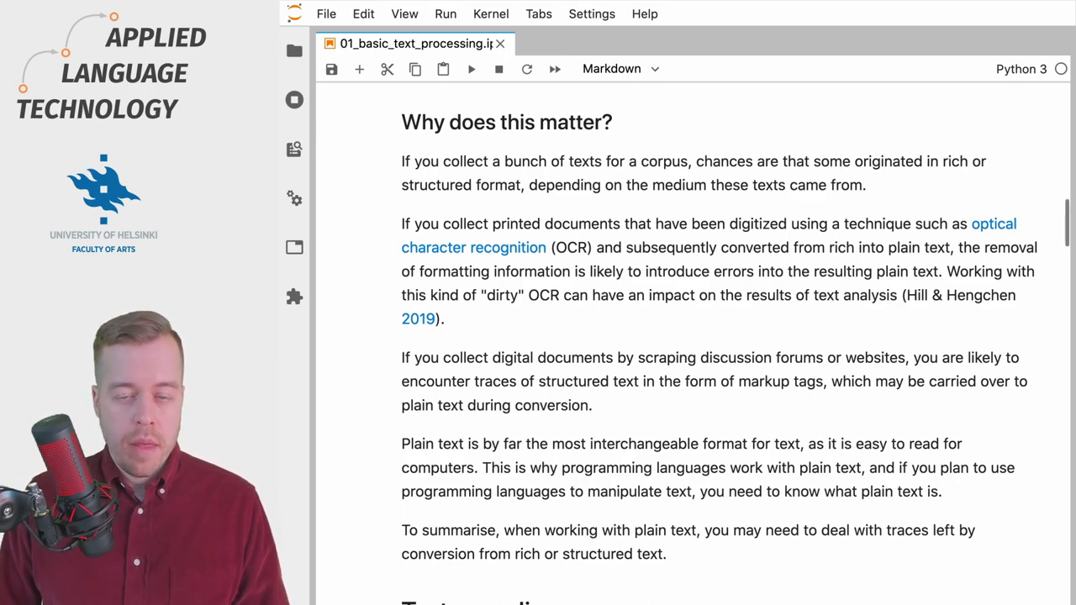
pyautogui.scroll(-3)
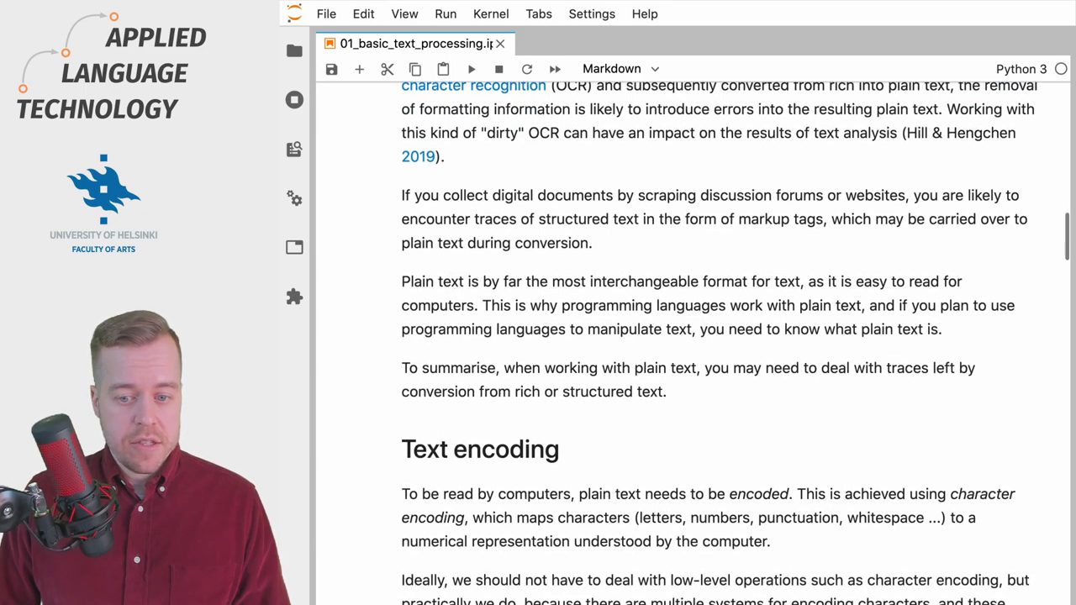
pyautogui.scroll(-3)
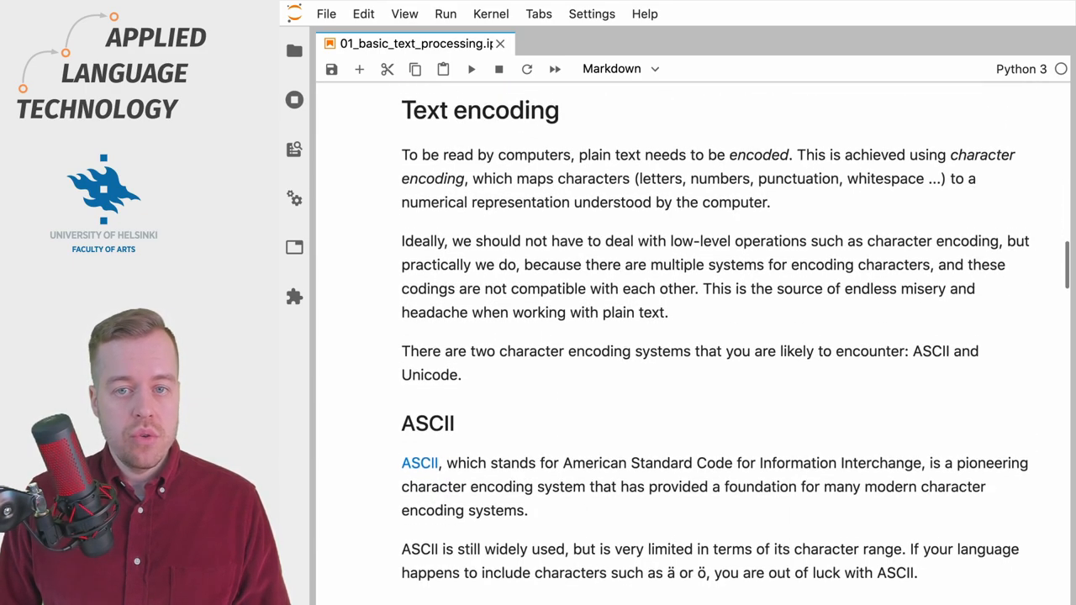
pyautogui.scroll(-3)
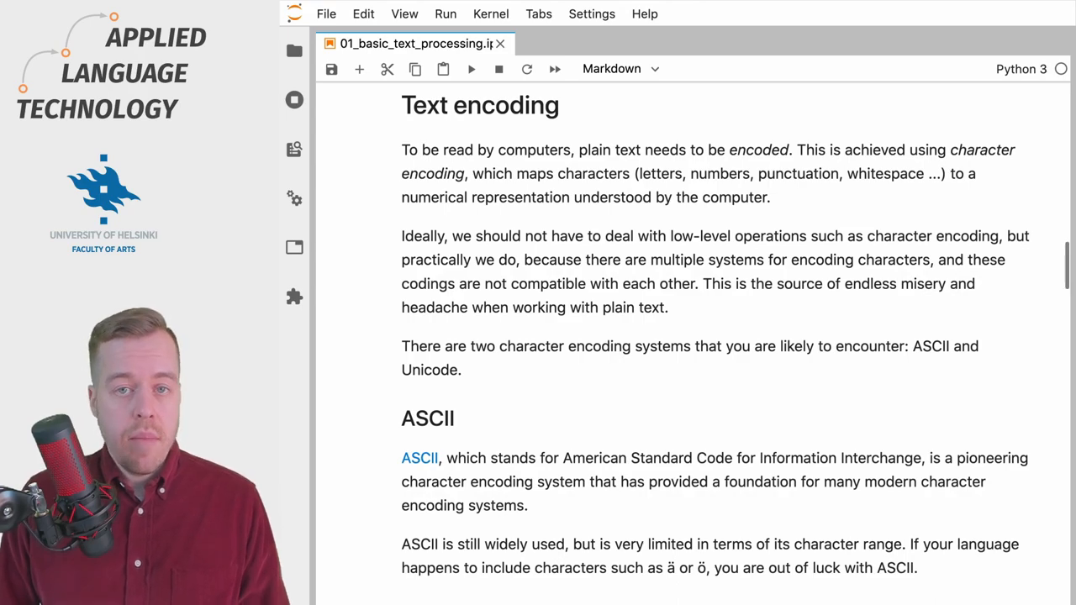
pyautogui.scroll(-3)
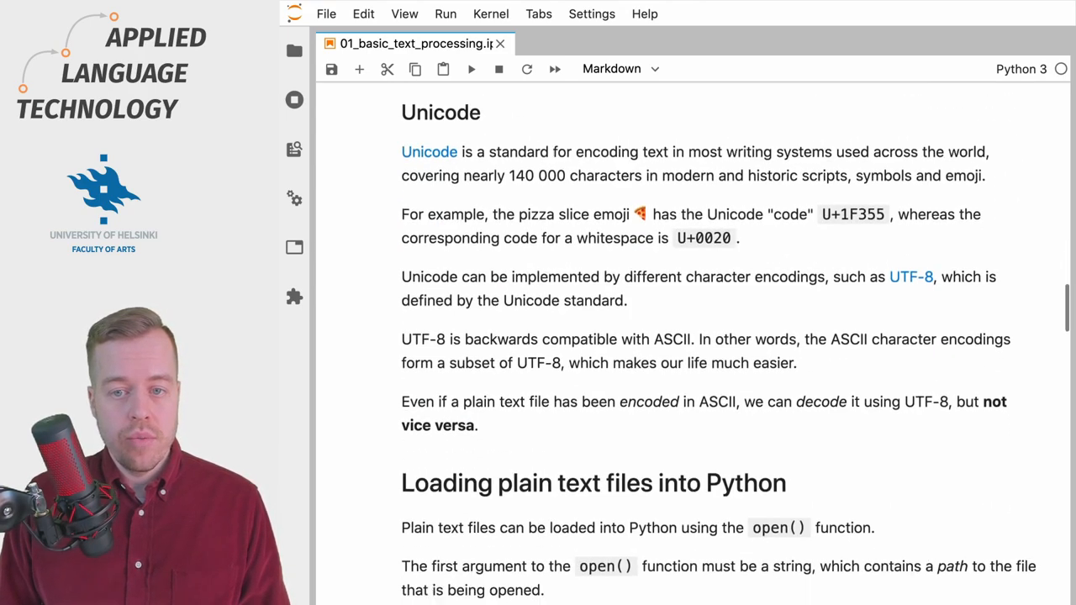